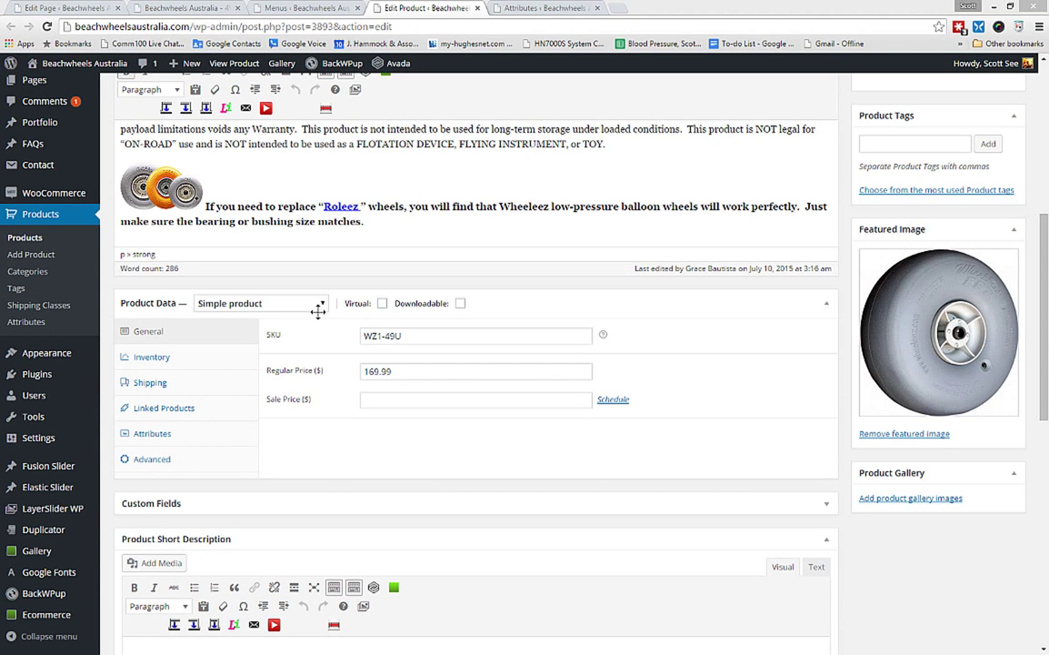
- Switch to the browser tab showing Products > Attributes
click(262, 302)
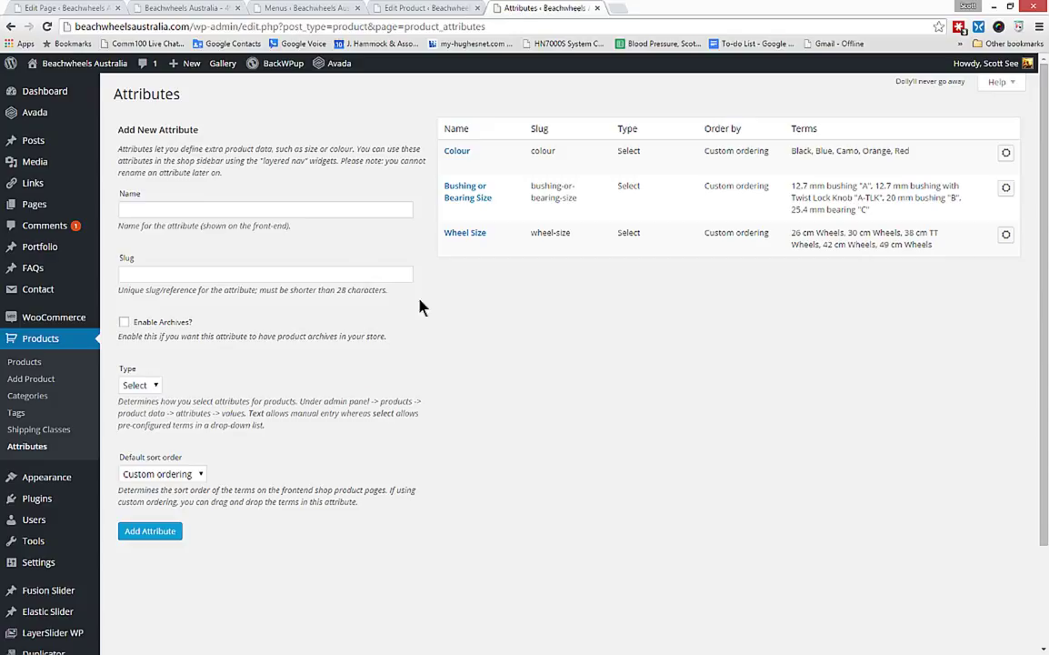
- Start a new attribute by entering 'asdf' in the attribute name field
click(266, 209)
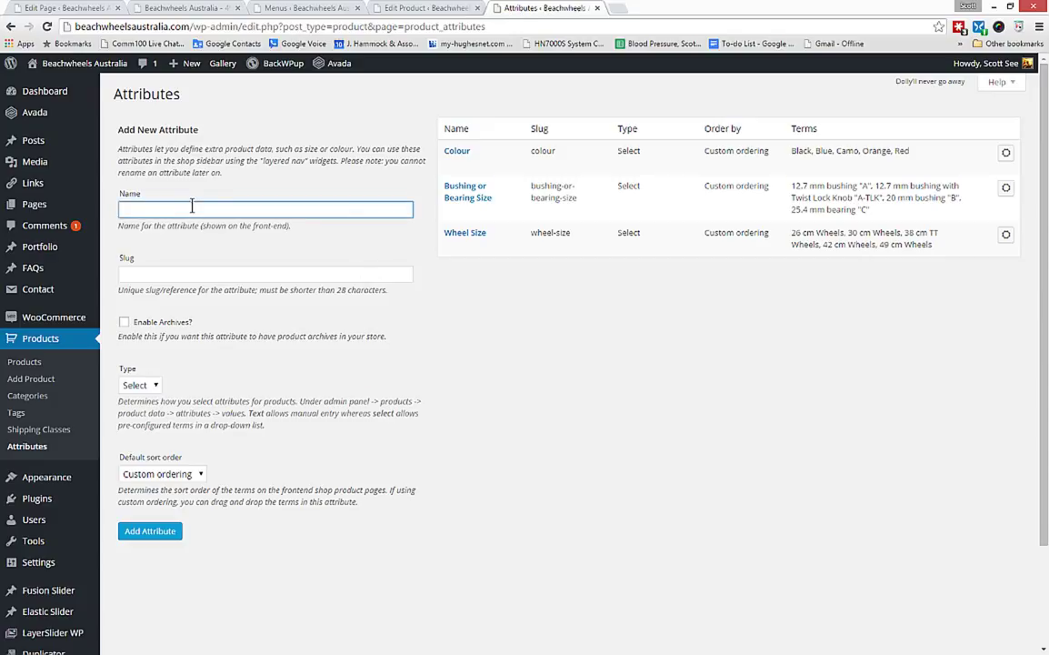
text(asdf)
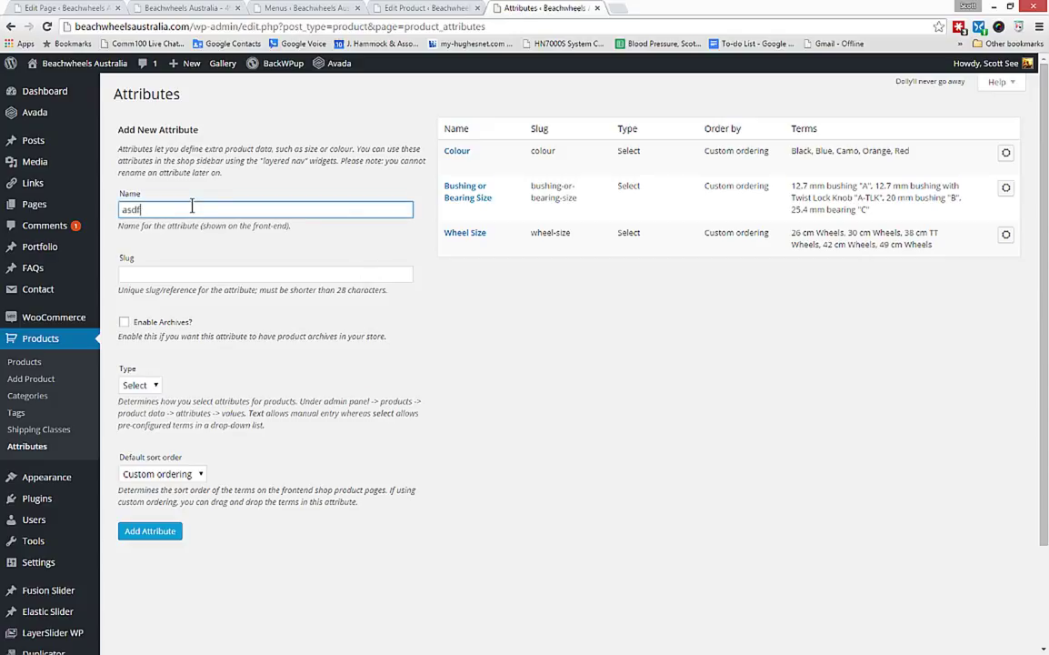
mouse_move(153, 310)
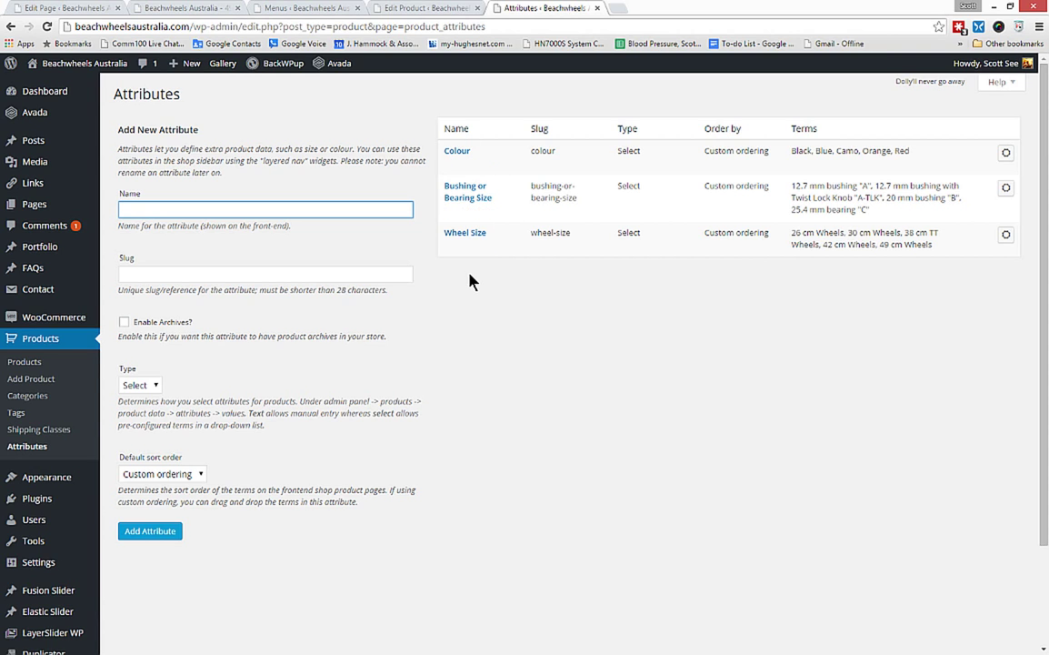
mouse_move(513, 247)
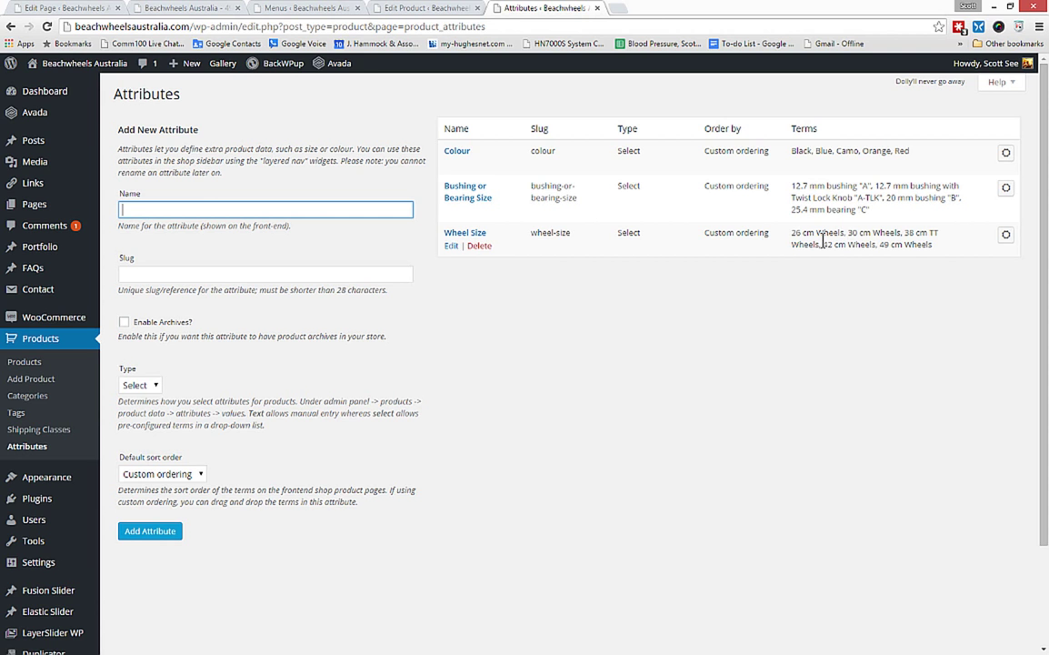
mouse_move(531, 236)
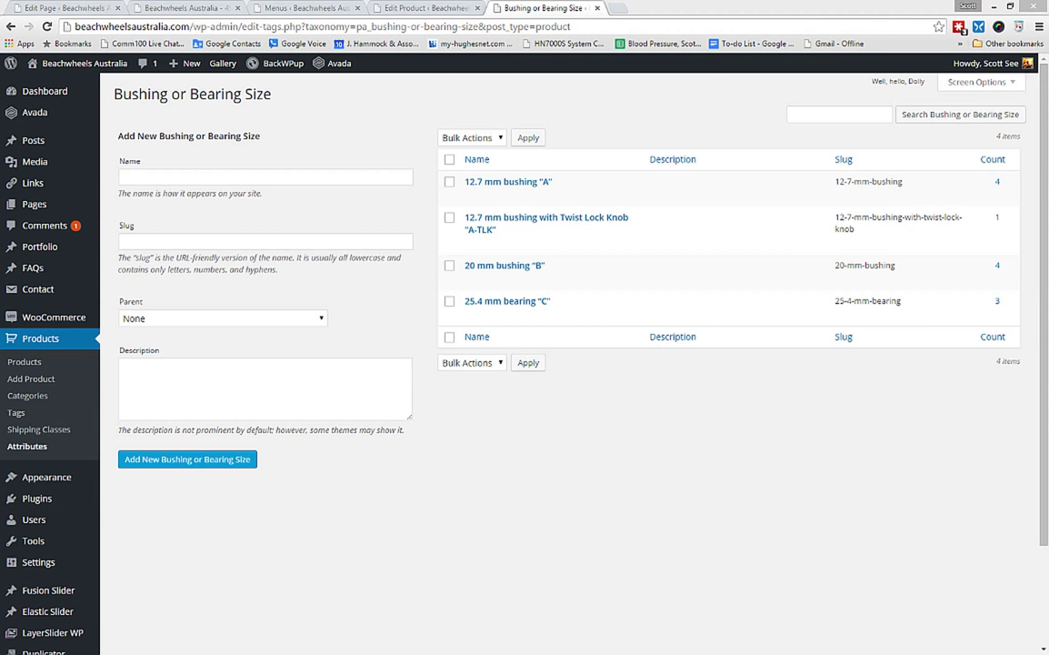
mouse_move(526, 191)
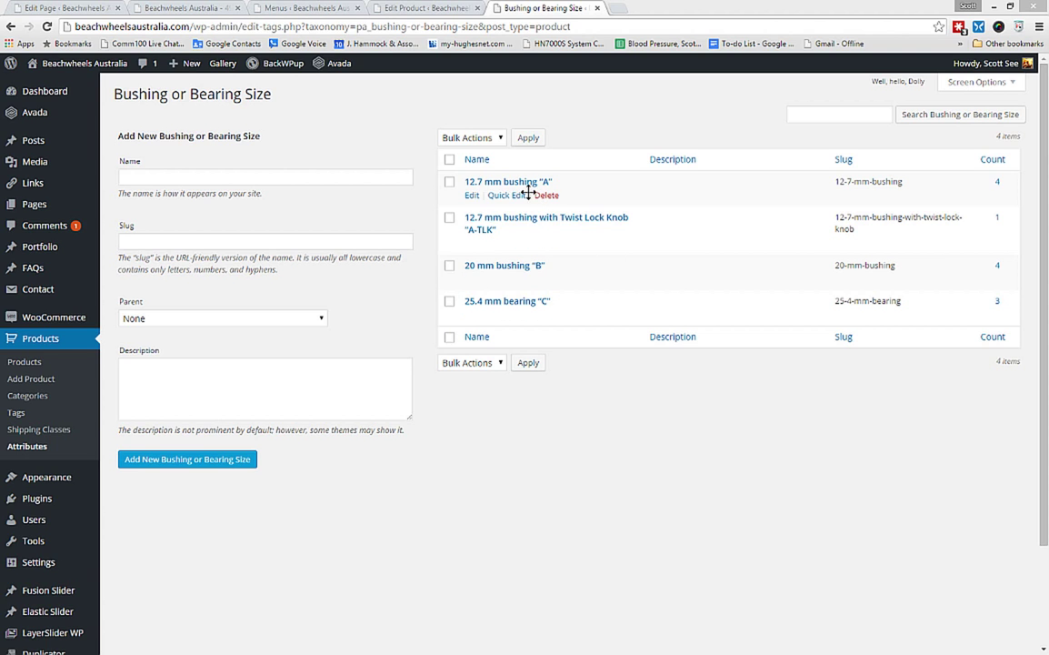
mouse_move(491, 363)
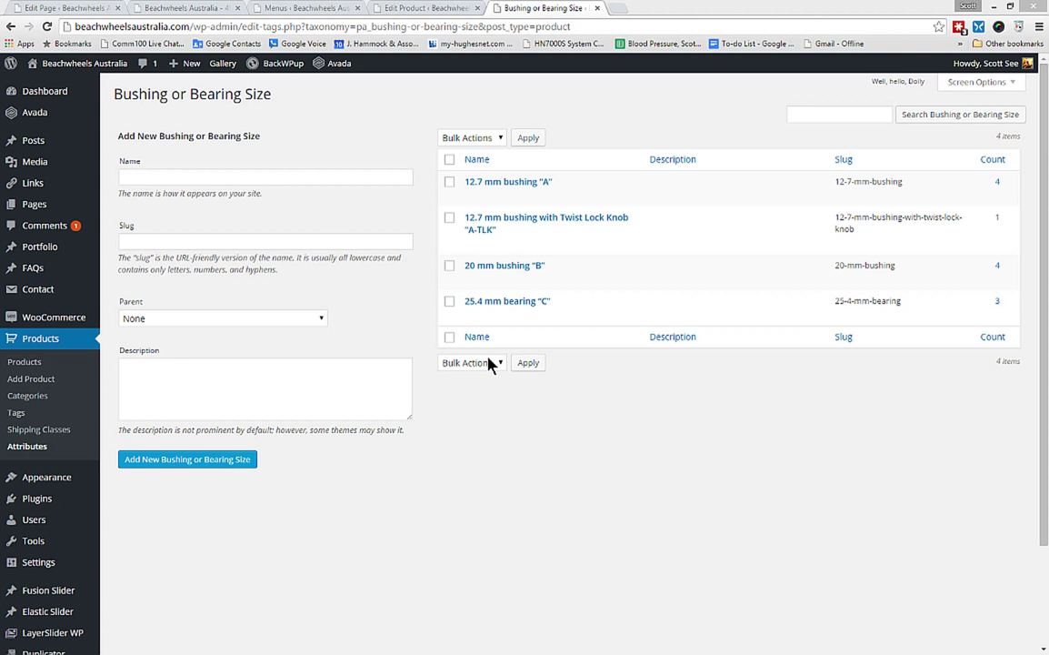
click(264, 177)
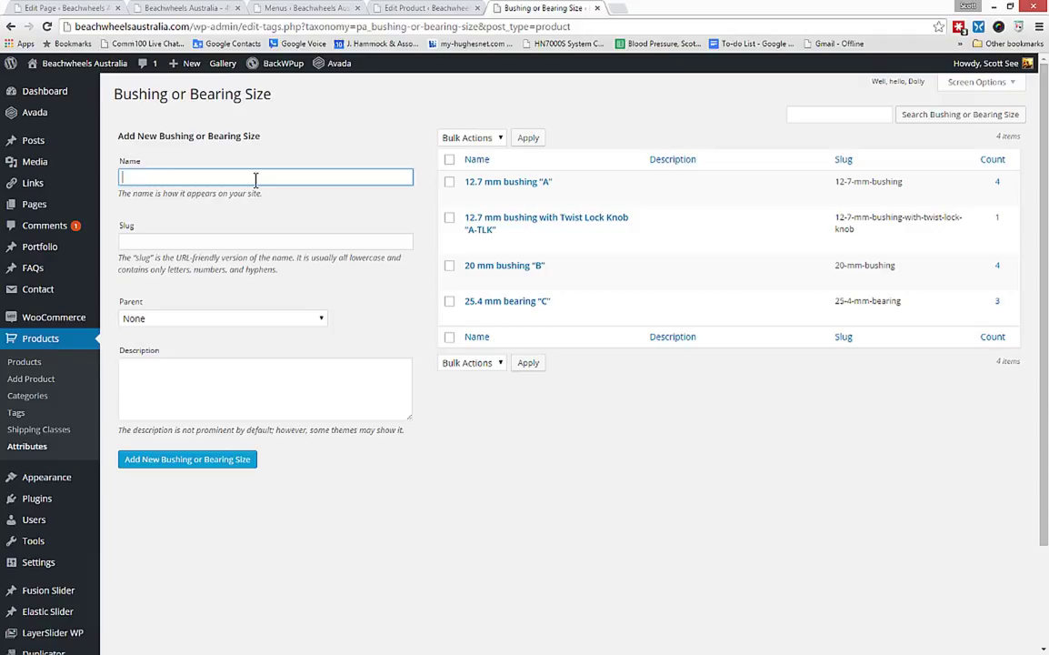
text(sadf)
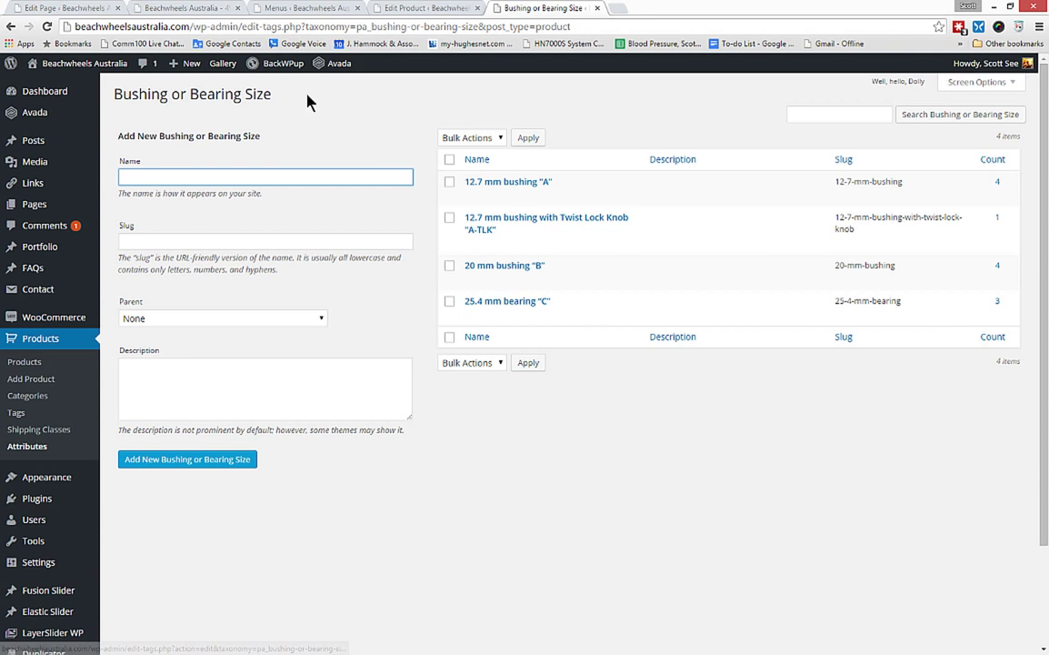
mouse_move(240, 111)
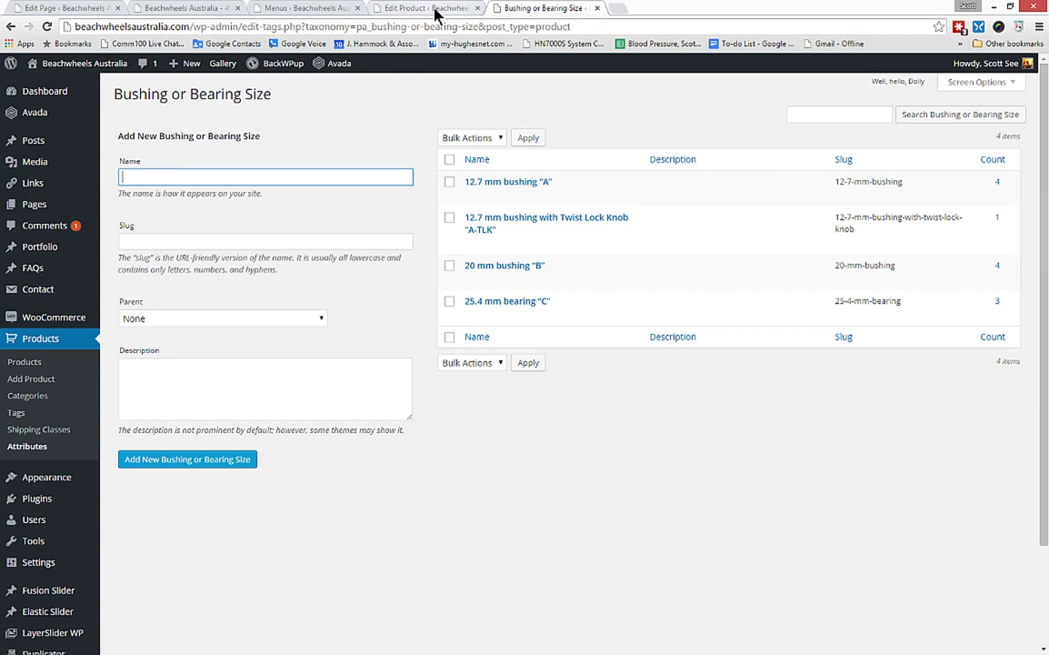
mouse_move(427, 7)
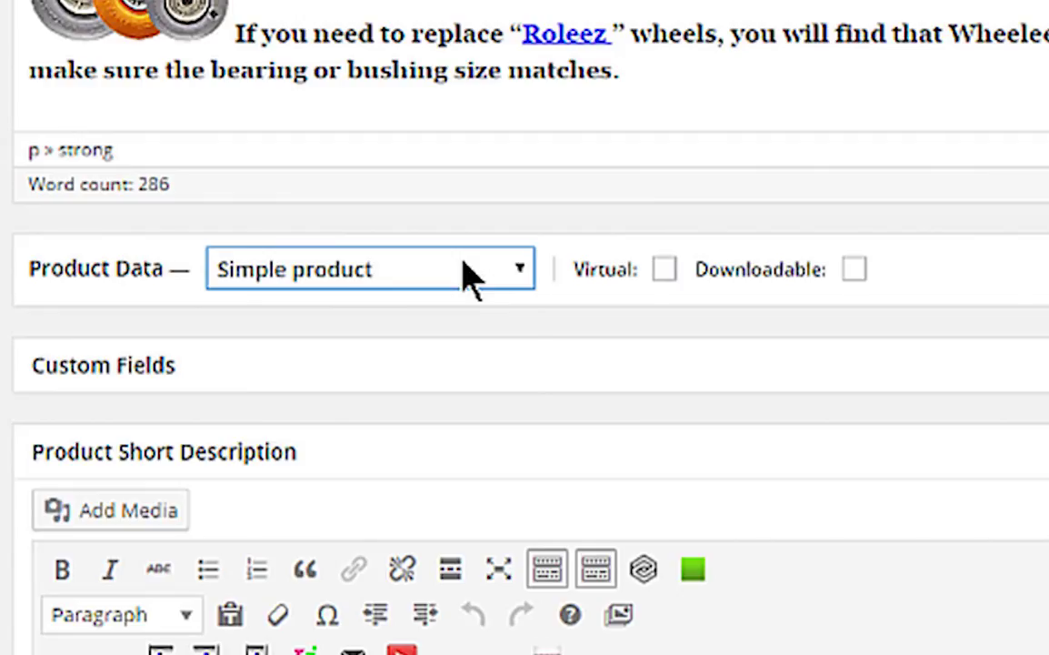
- Set the wheel's product data type to Variable product
click(368, 269)
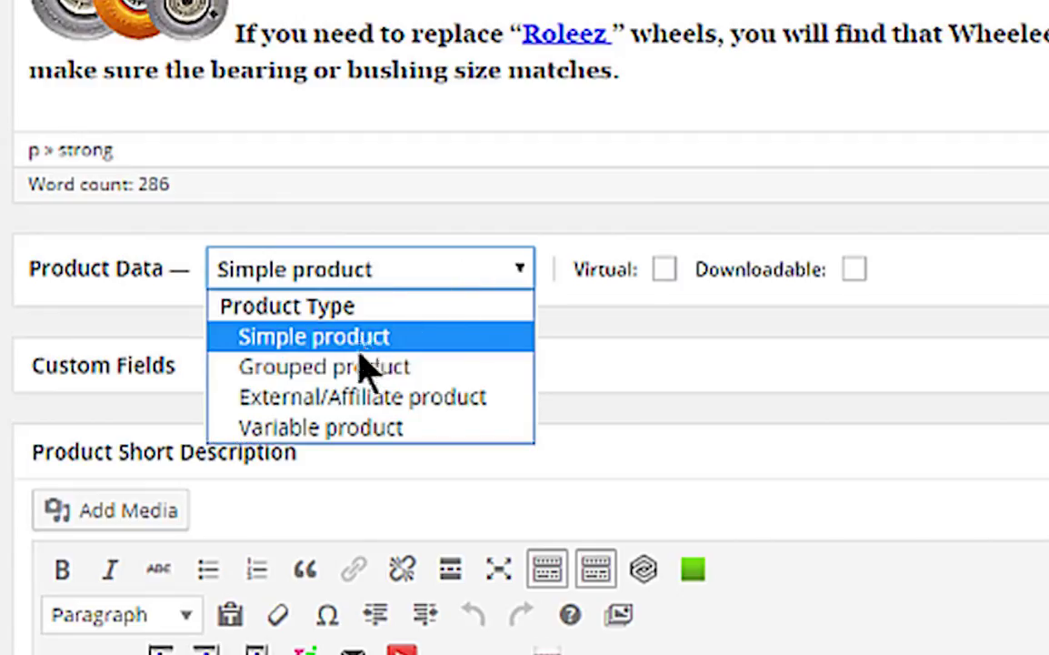
click(320, 427)
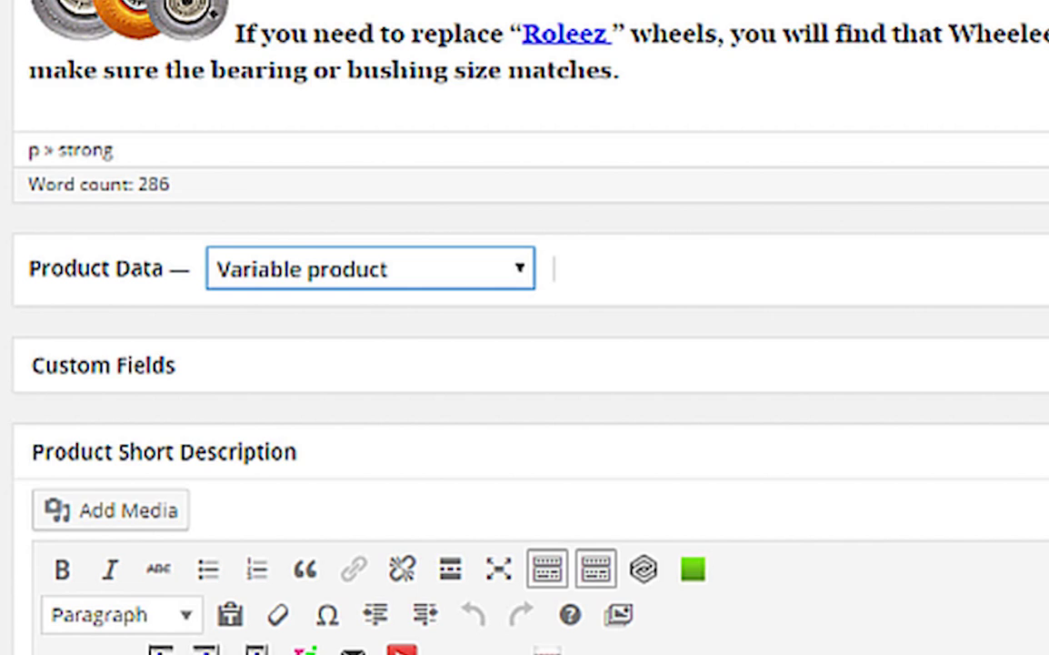
scroll(down, 3)
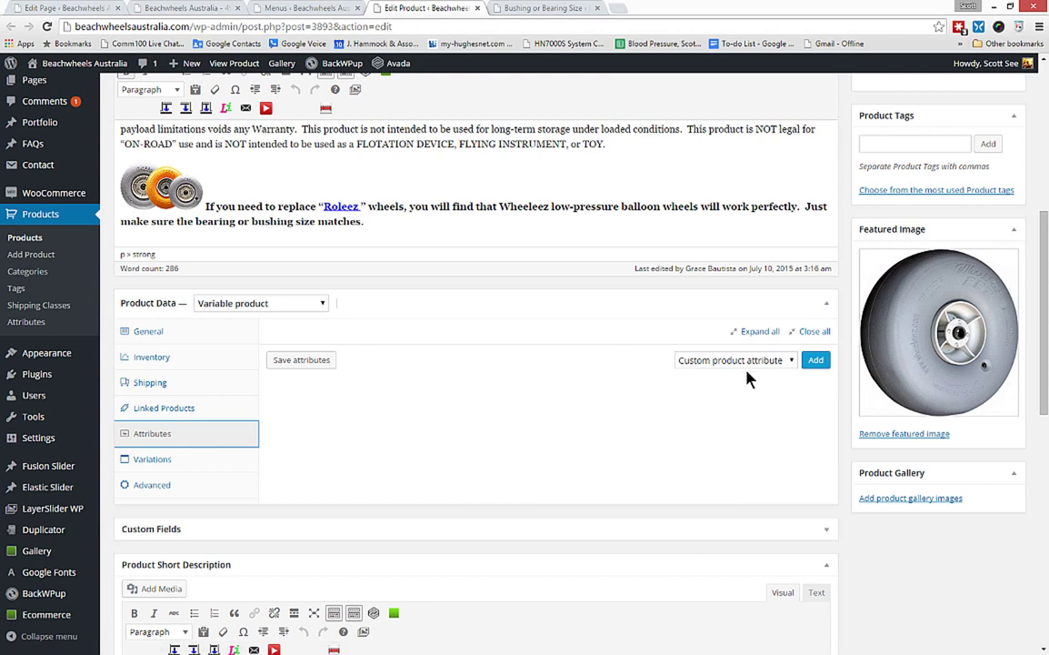
- Add the Bushing or Bearing Size attribute with all sizes, used for variations, and save
click(731, 360)
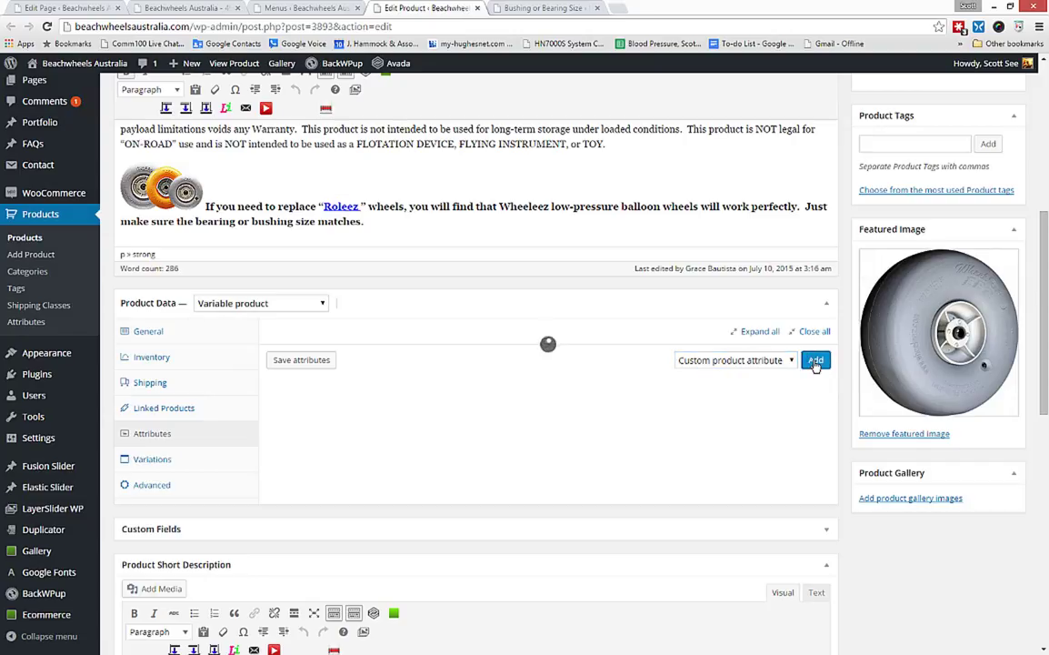
click(815, 360)
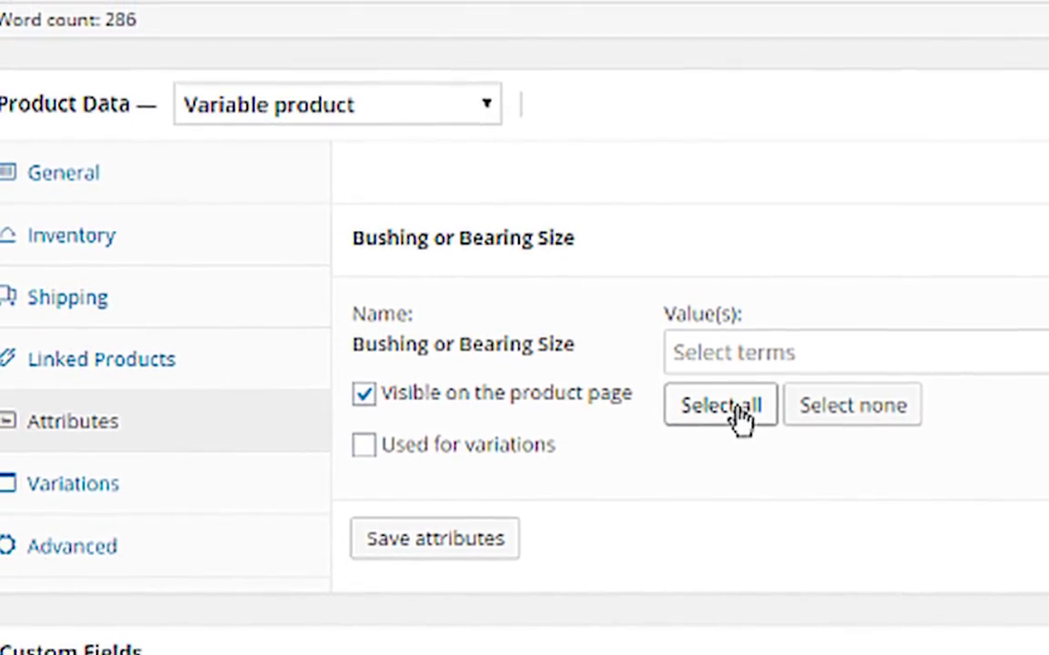
click(720, 404)
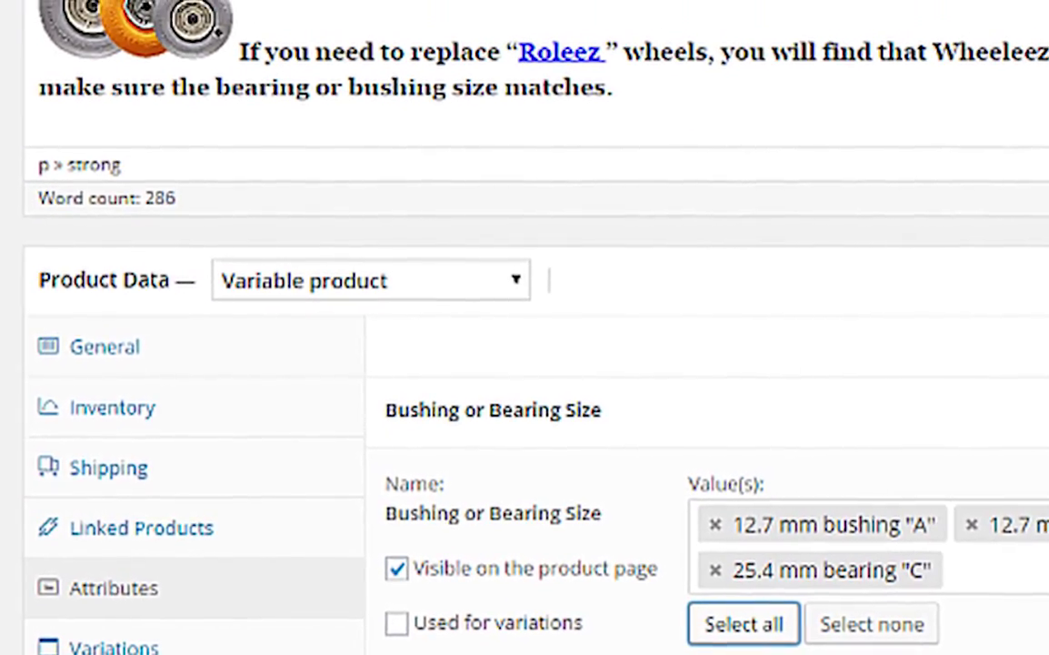
scroll(down, 3)
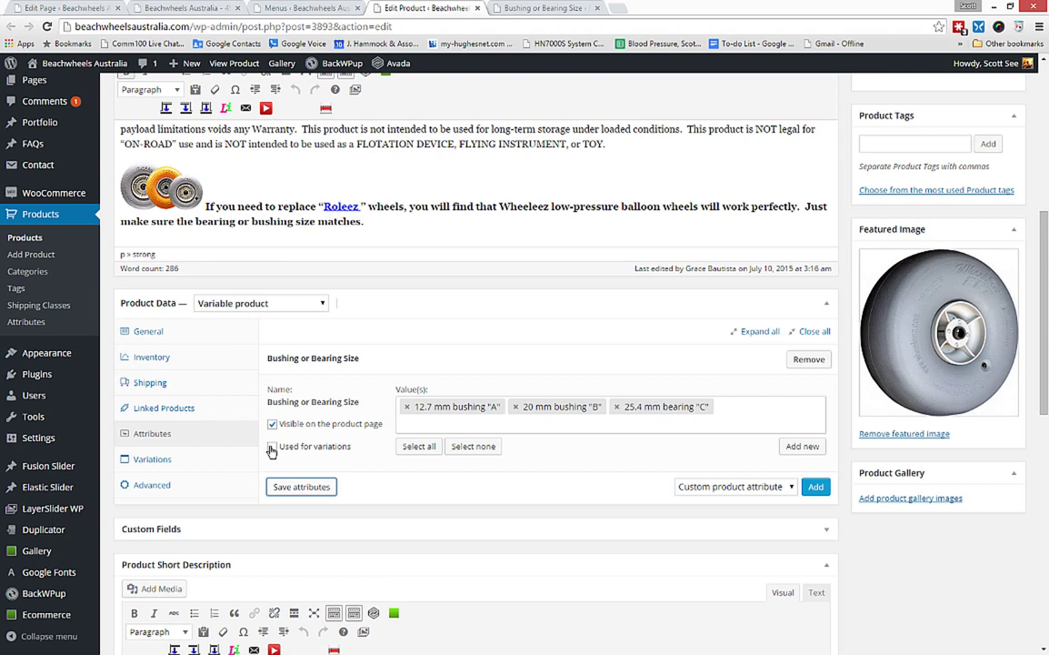
click(271, 446)
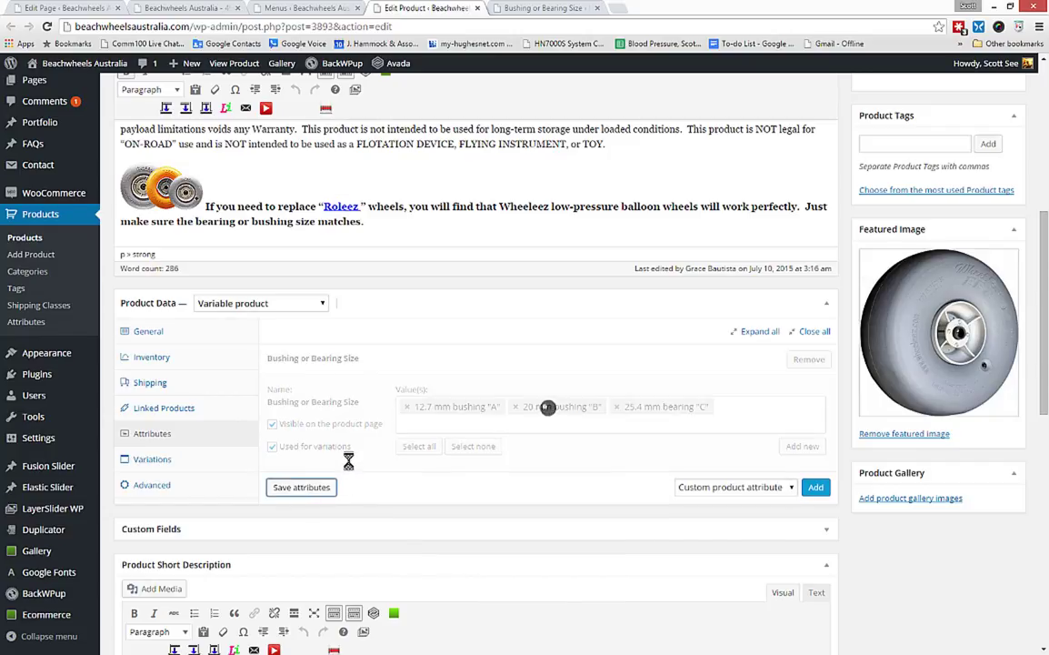
click(153, 458)
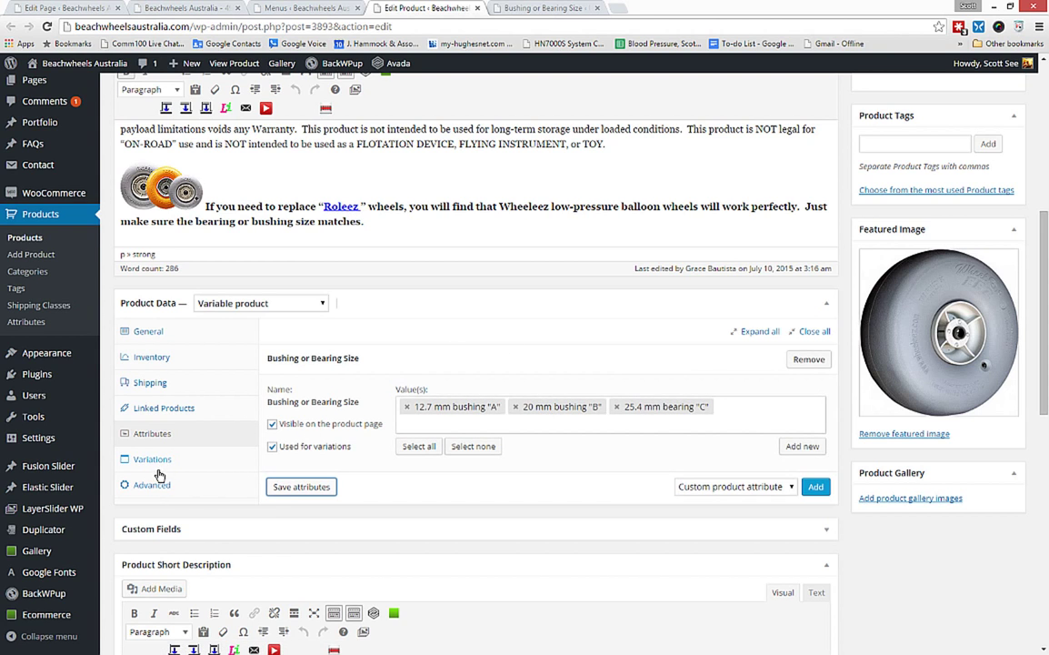
- Link all variations to create three bushing-size variations and acknowledge the confirmation
click(153, 459)
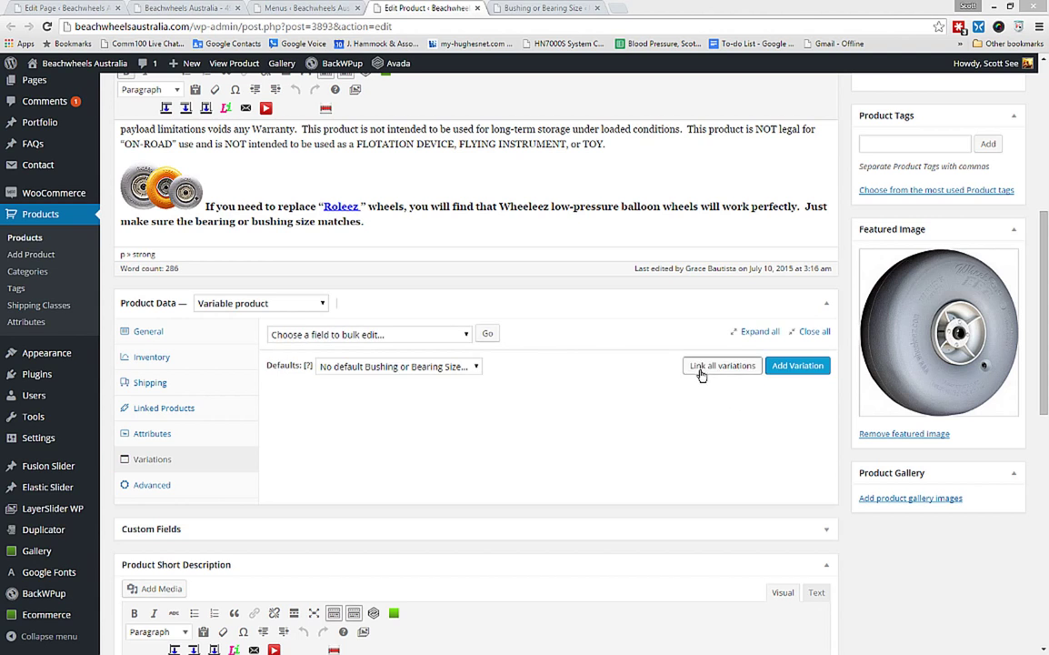
mouse_move(720, 371)
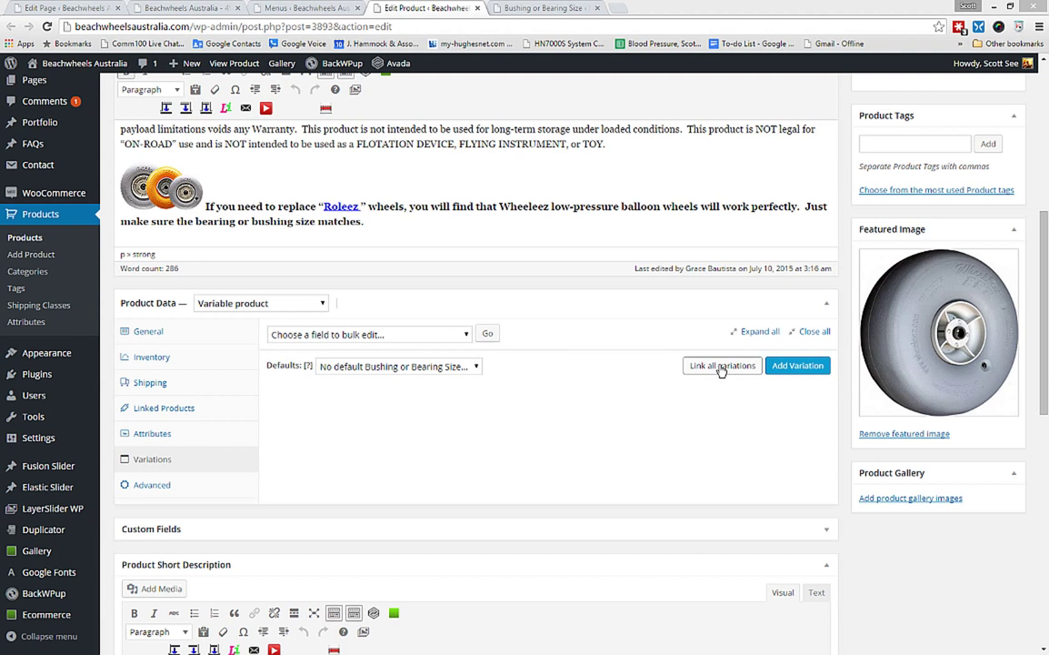
click(153, 458)
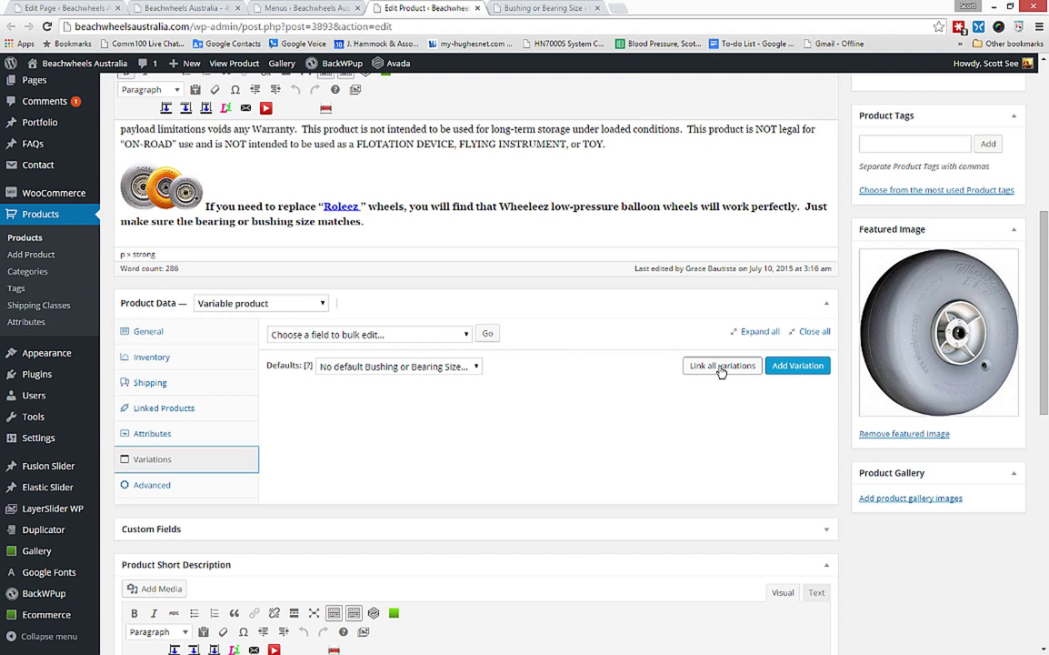
click(721, 364)
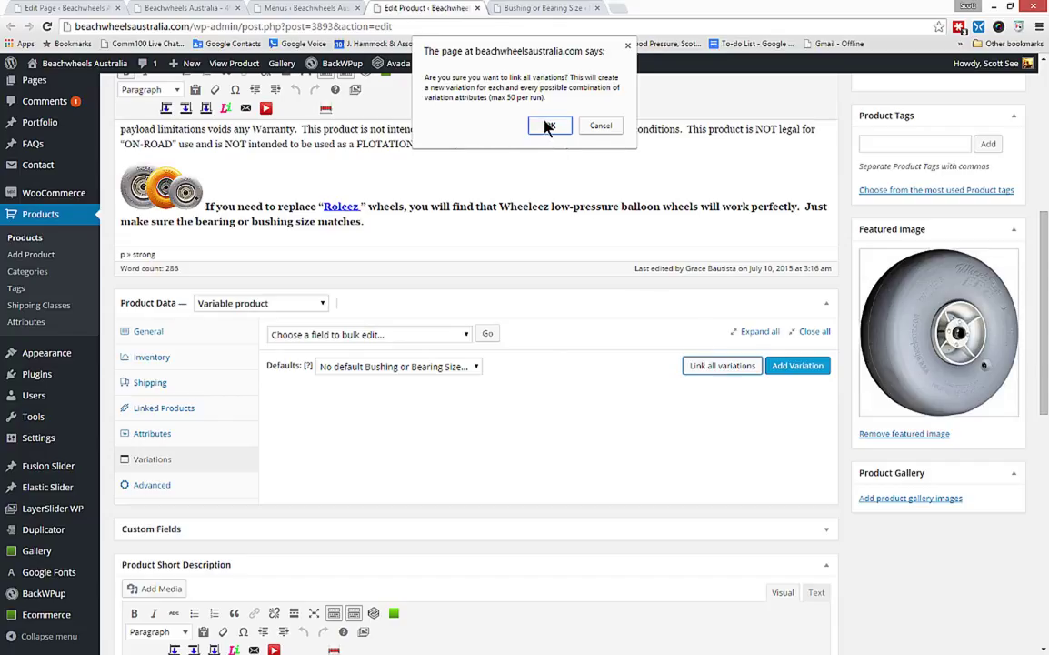
click(549, 126)
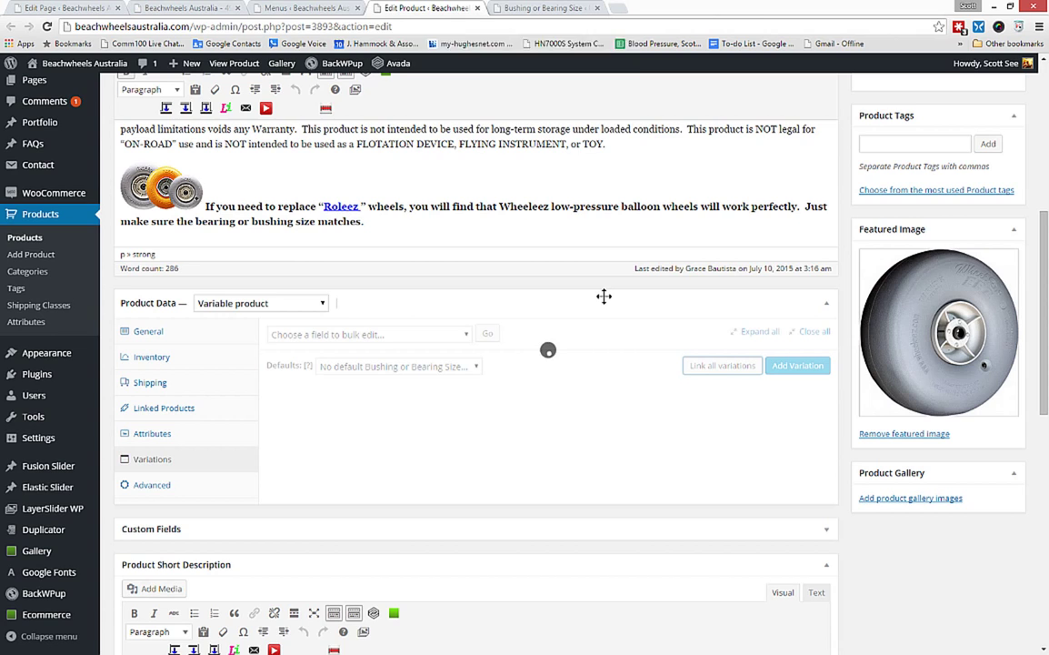
click(797, 363)
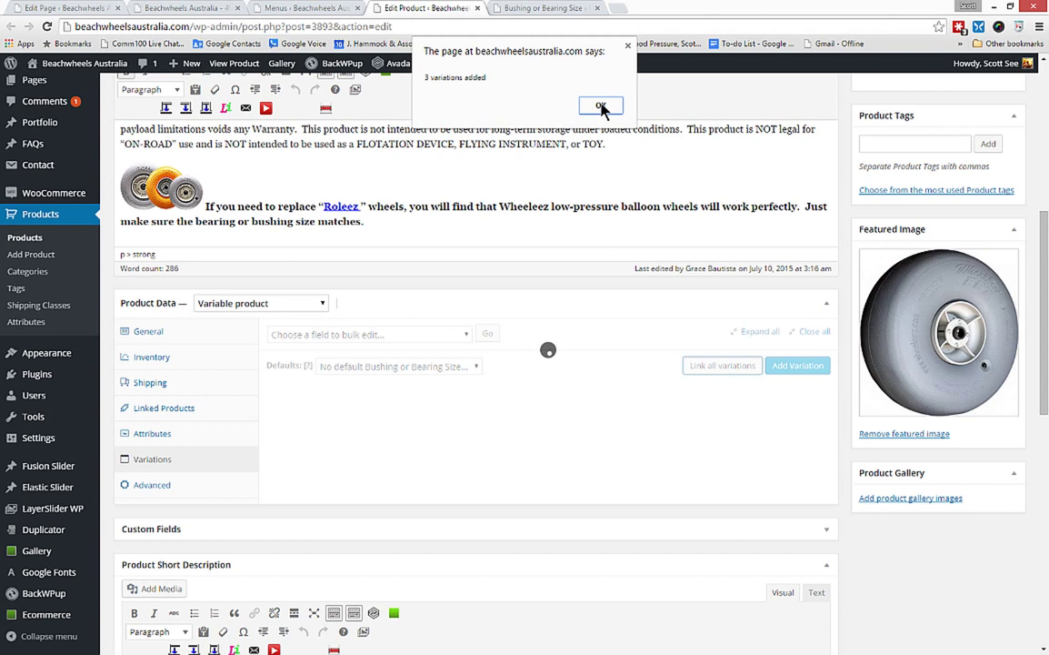
click(600, 105)
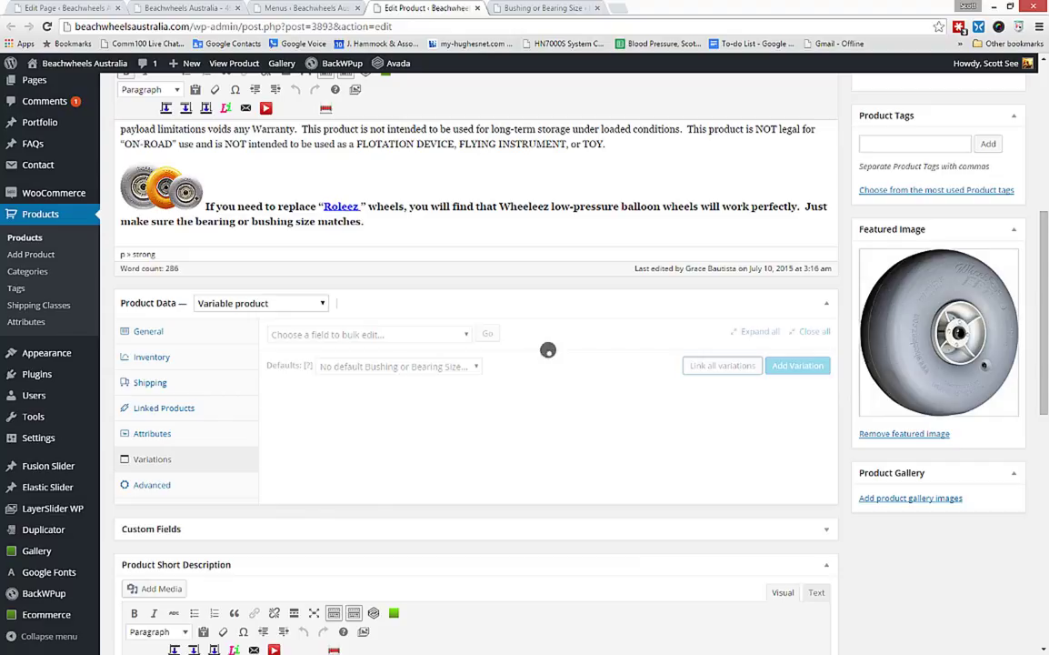
- Expand the variations and enter a regular price of 169.99 for bushing A
click(796, 364)
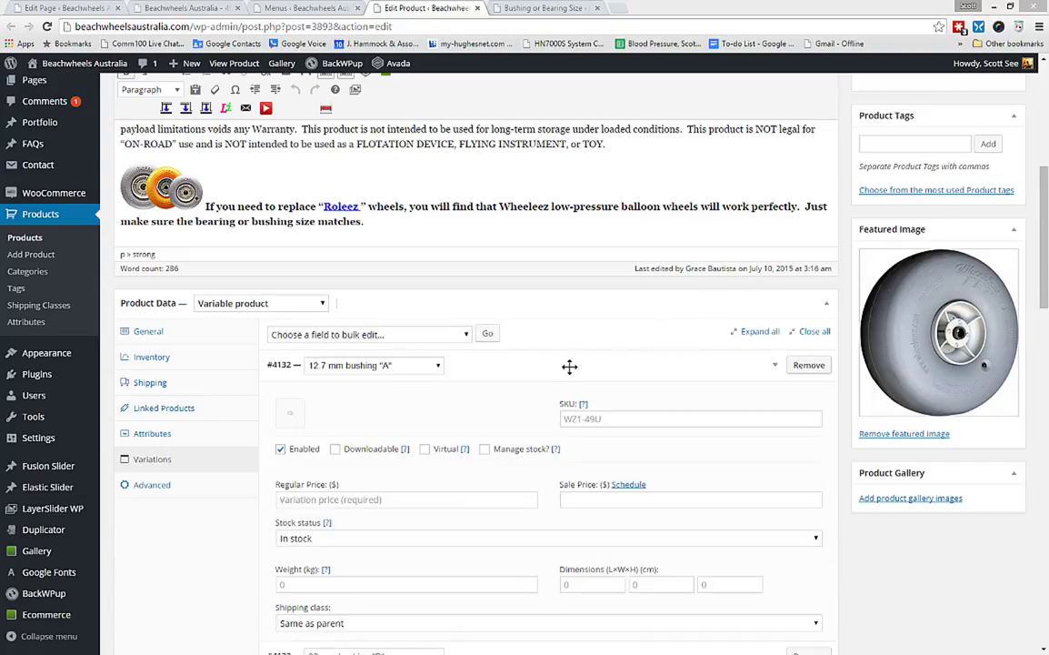
mouse_move(520, 367)
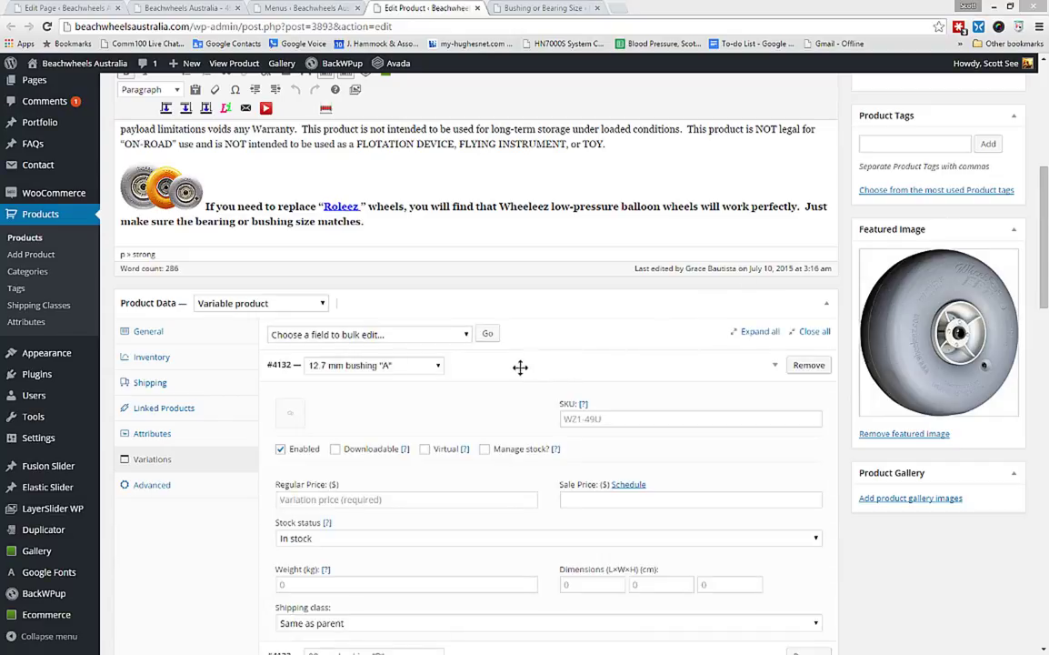
scroll(down, 3)
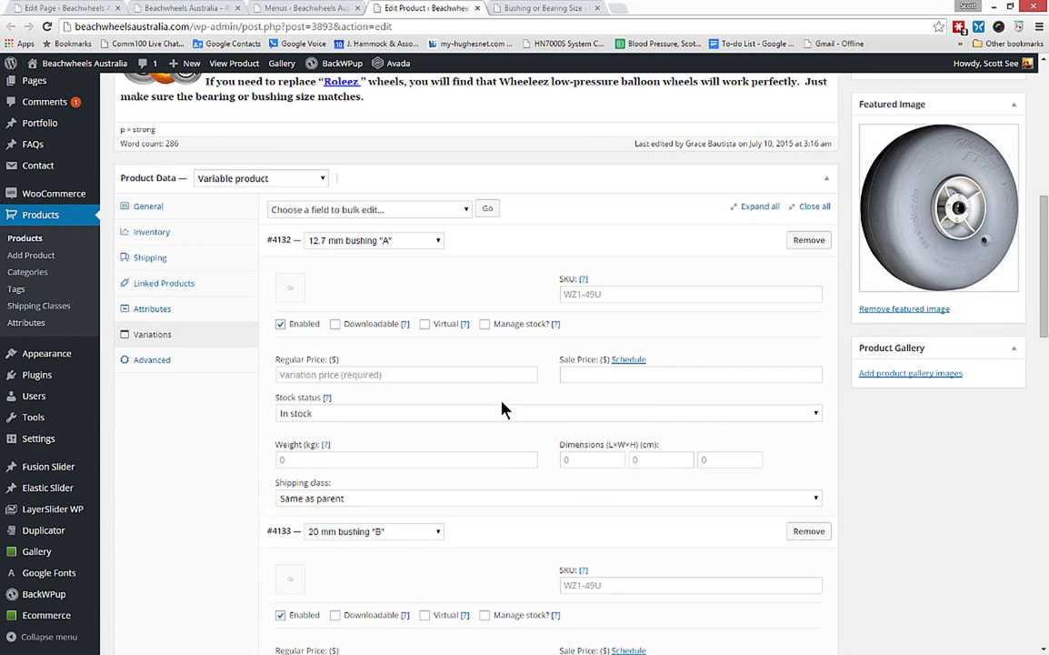
scroll(down, 3)
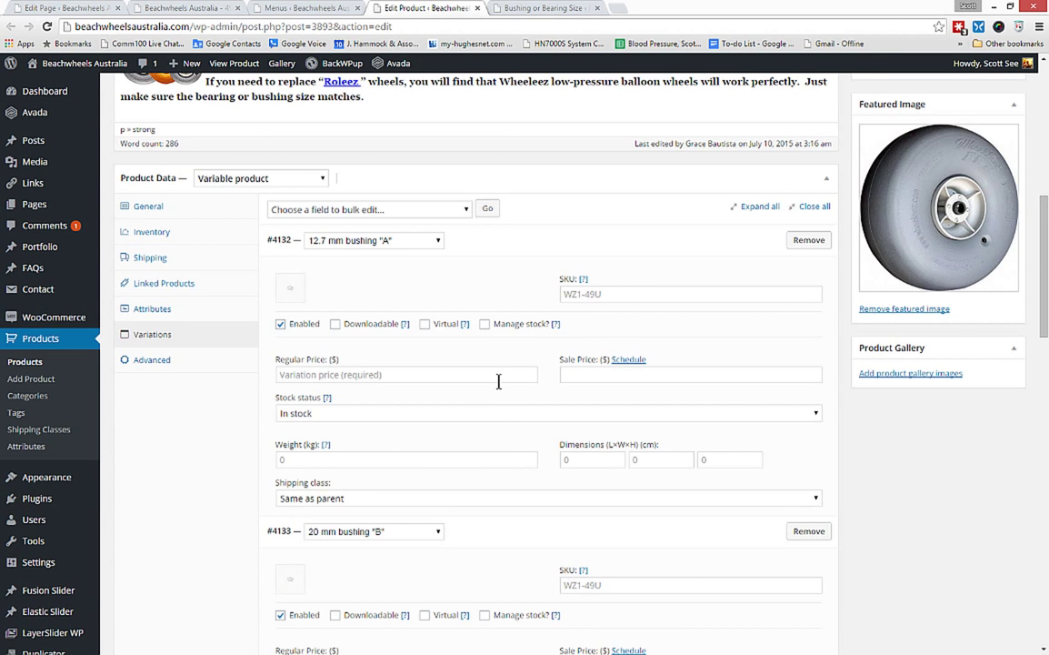
scroll(down, 3)
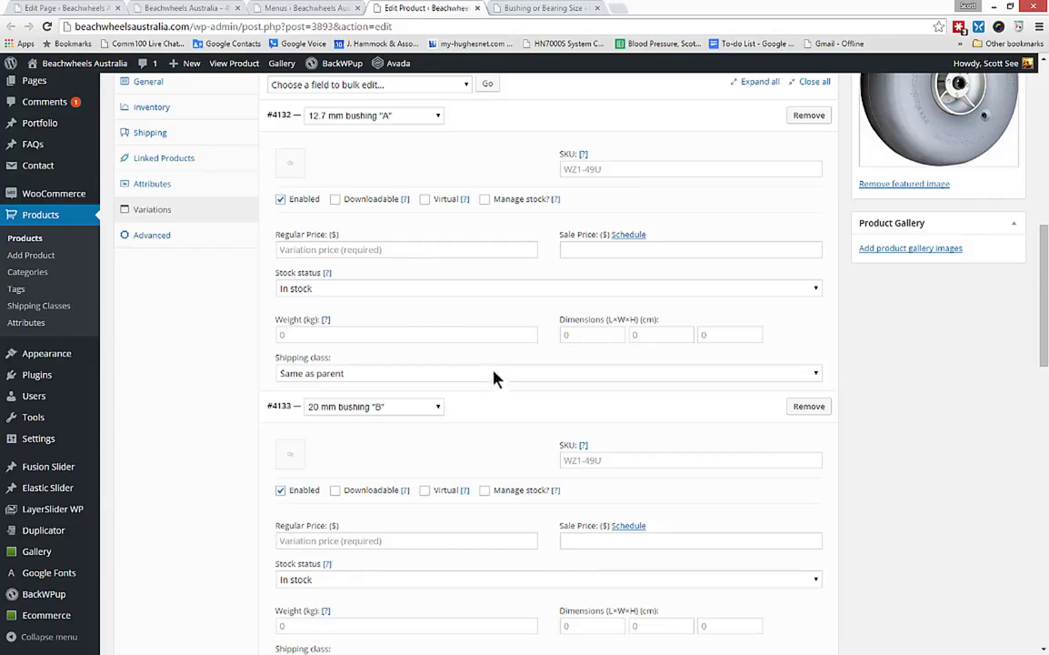
click(407, 249)
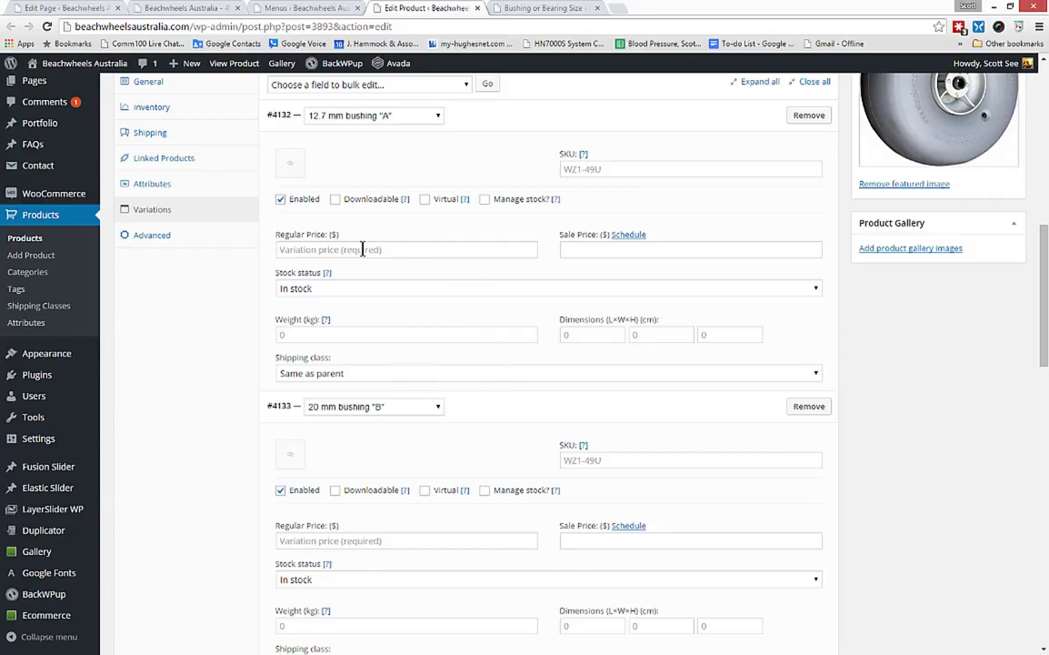
text(169.99)
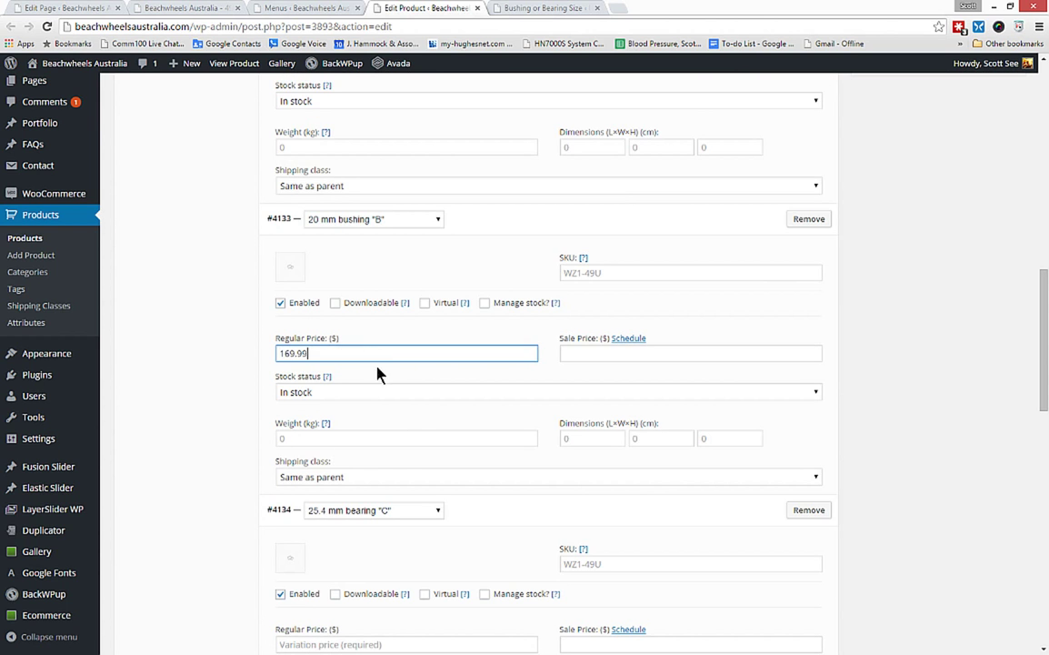
scroll(down, 3)
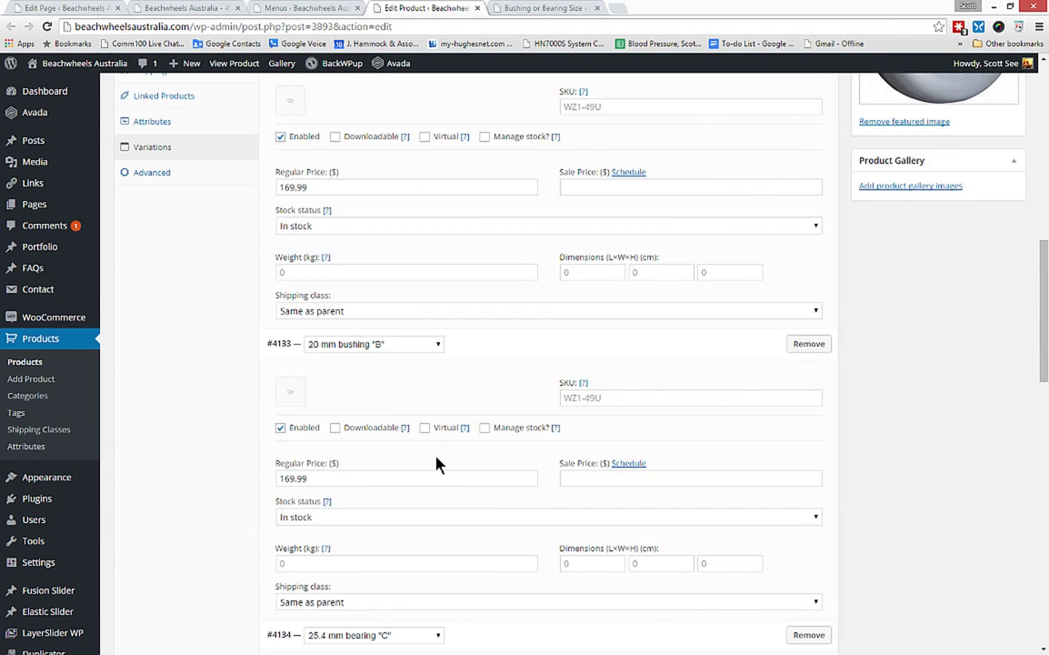
scroll(up, 3)
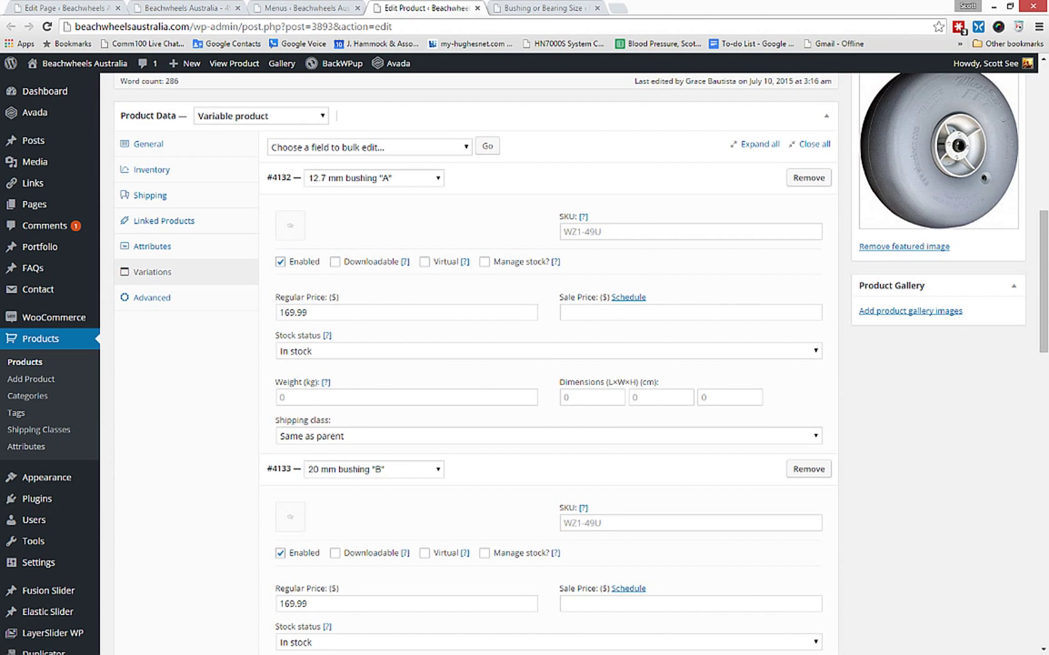
- Enter SKU WZ1-49UA for bushing A and WZ1-49UB for bushing B
click(691, 231)
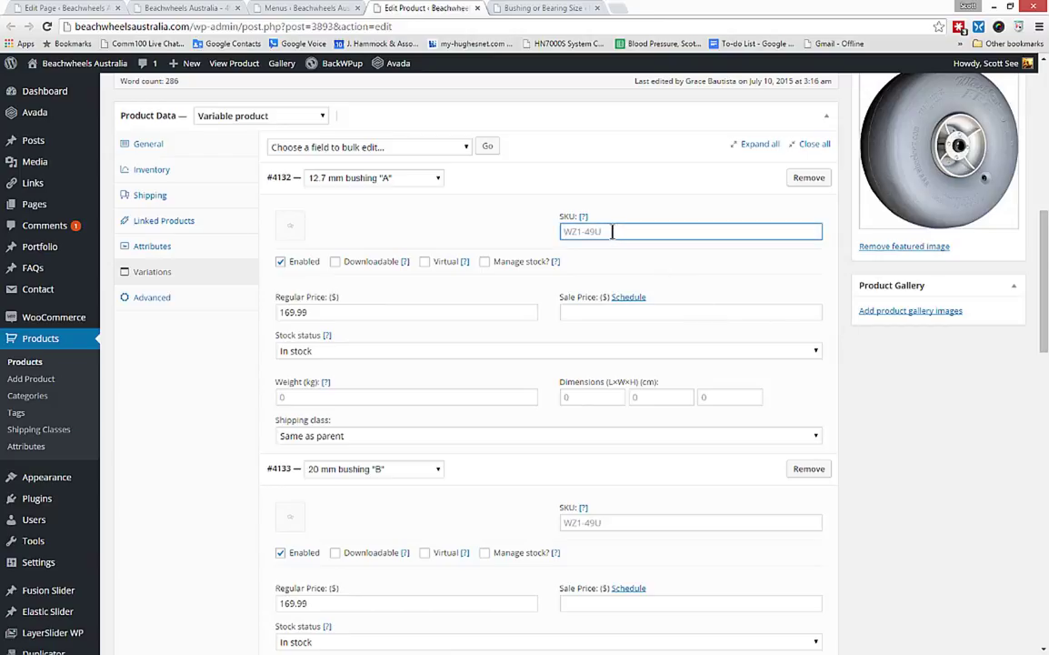
key(BackSpace)
text(WZ1-4)
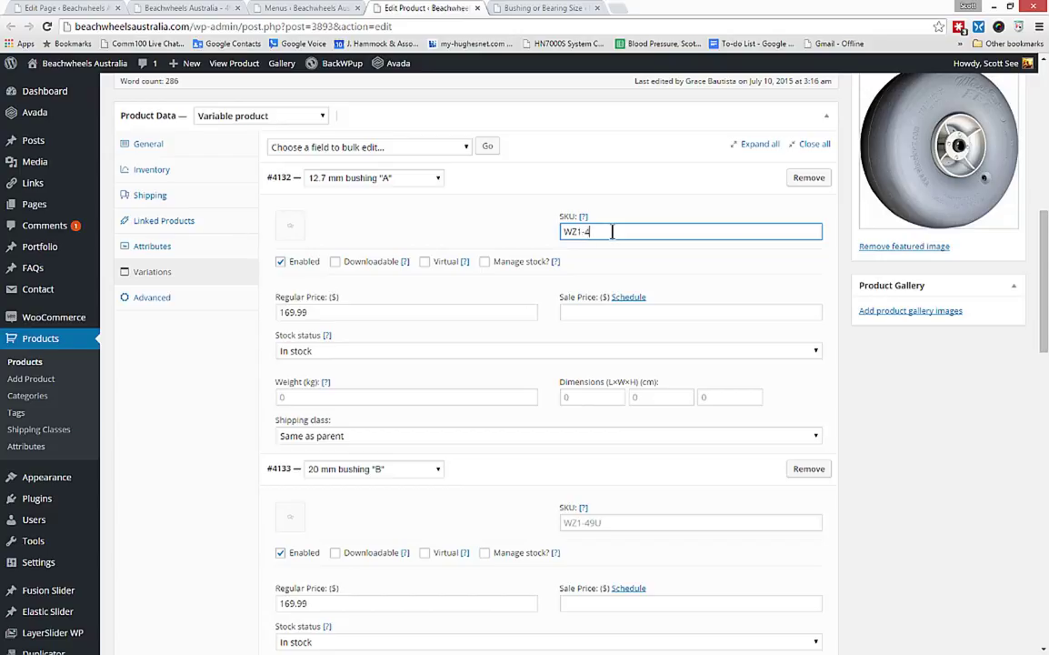
text(9UA)
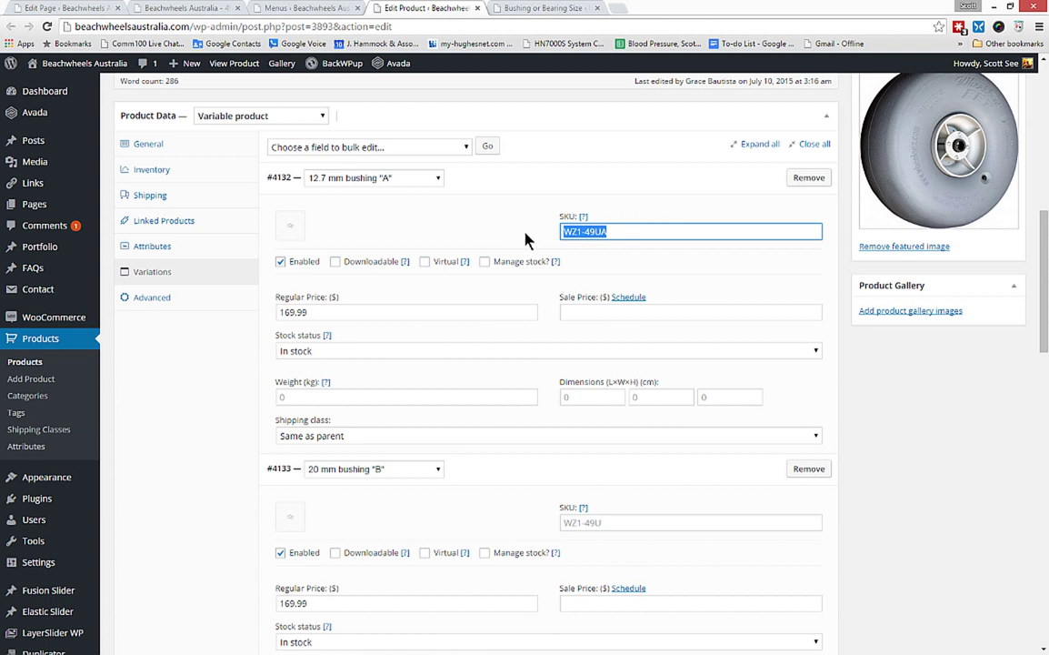
click(691, 522)
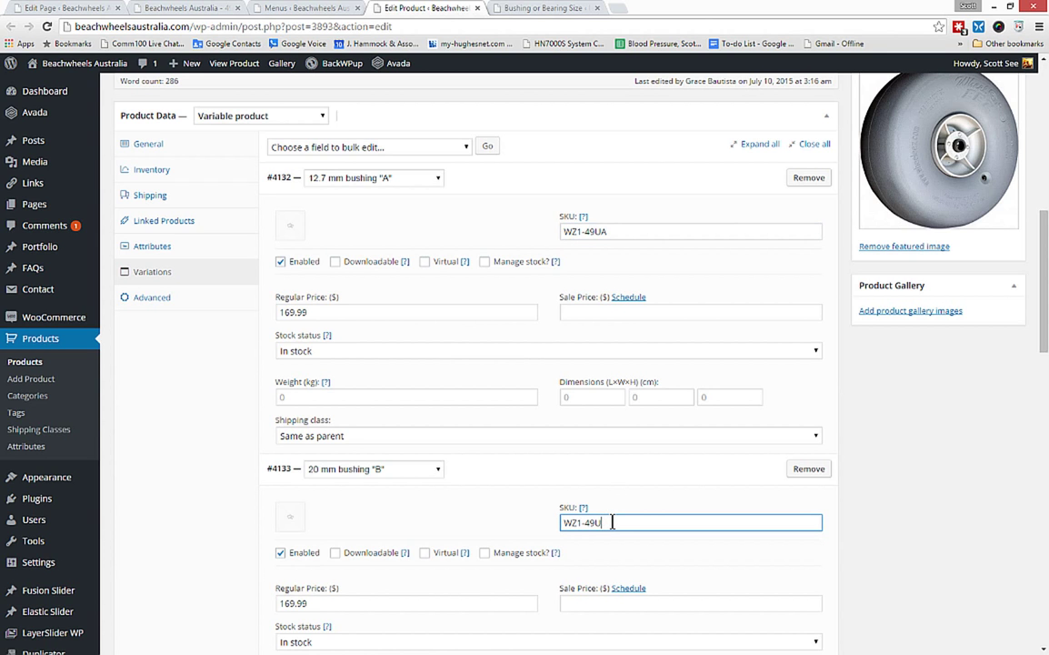
text(B)
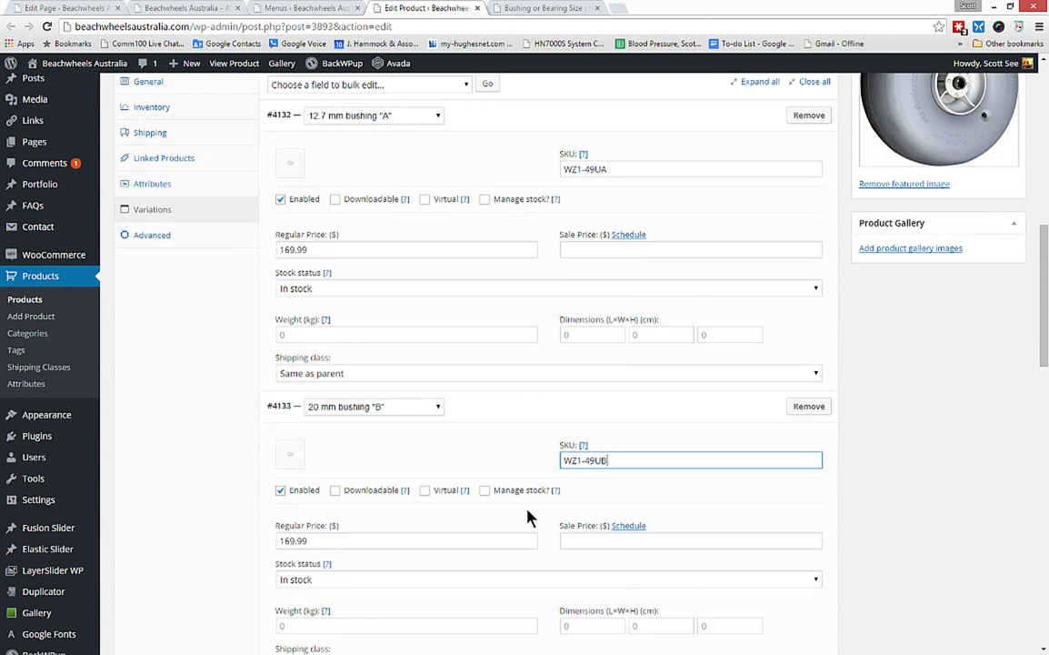
scroll(down, 3)
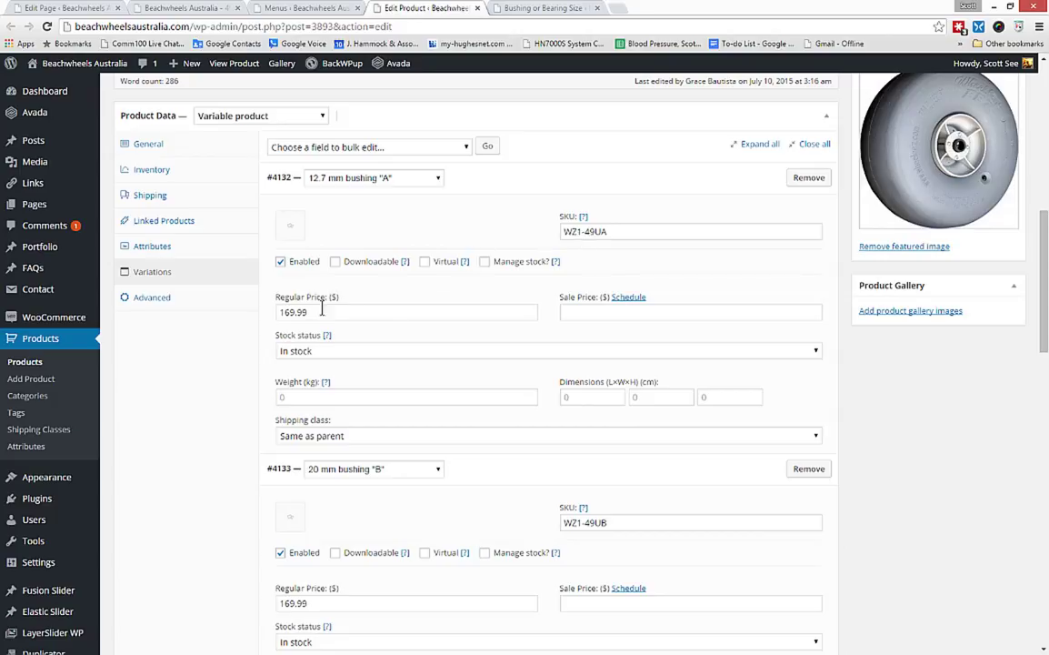
mouse_move(312, 312)
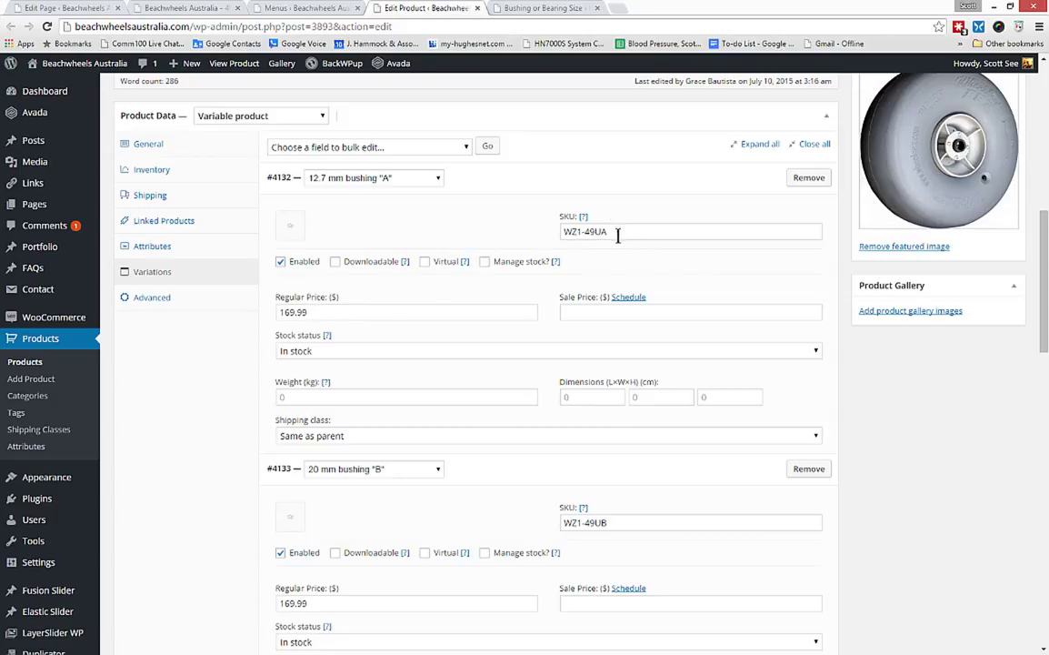
mouse_move(563, 364)
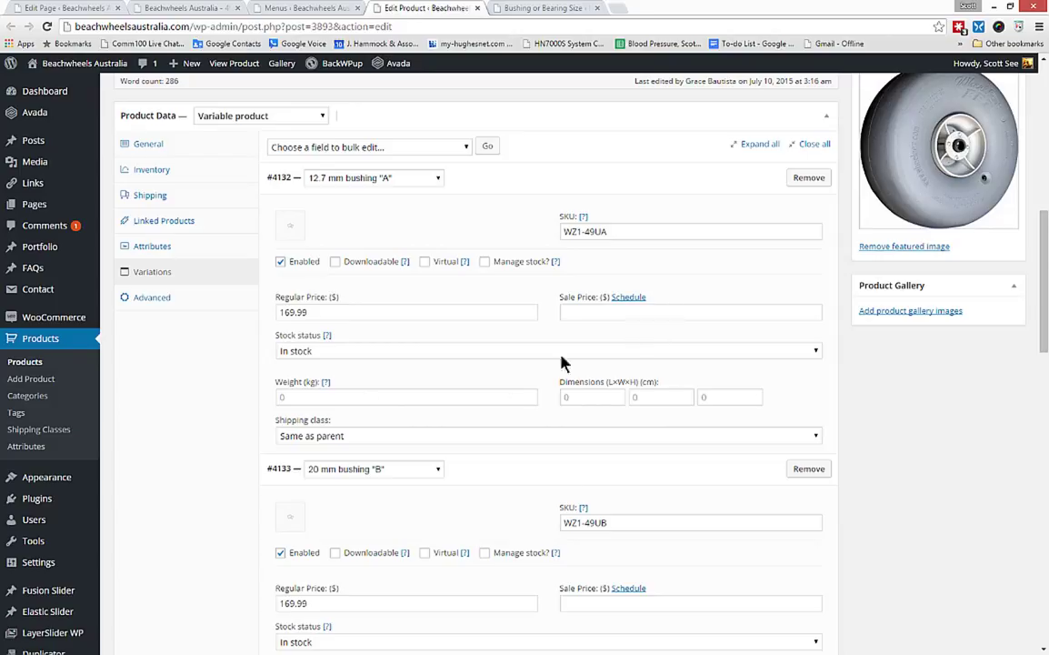
mouse_move(922, 512)
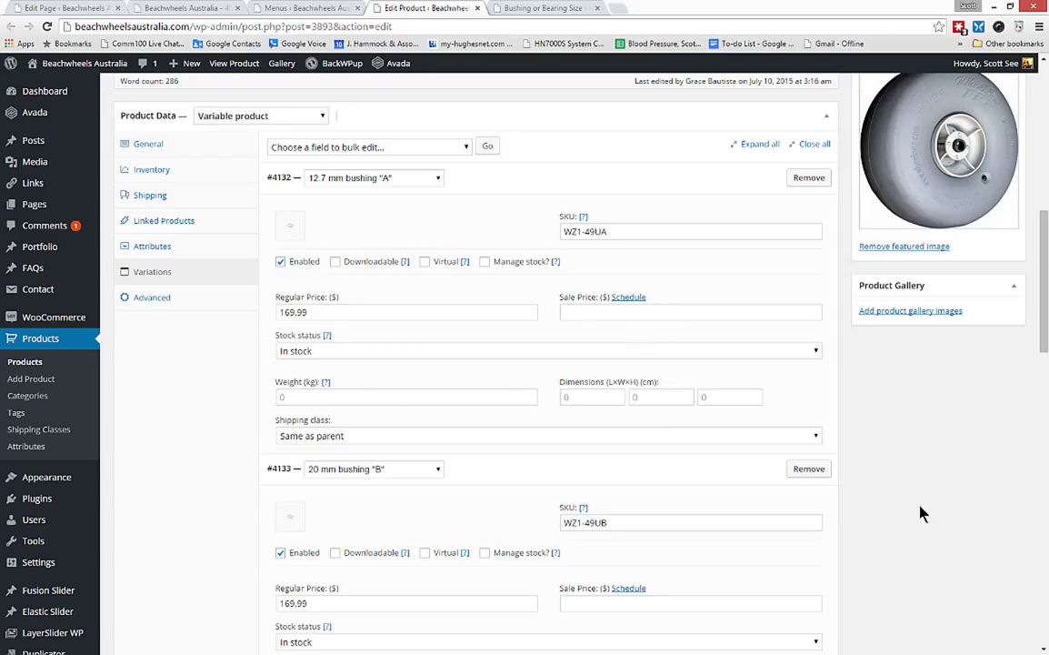